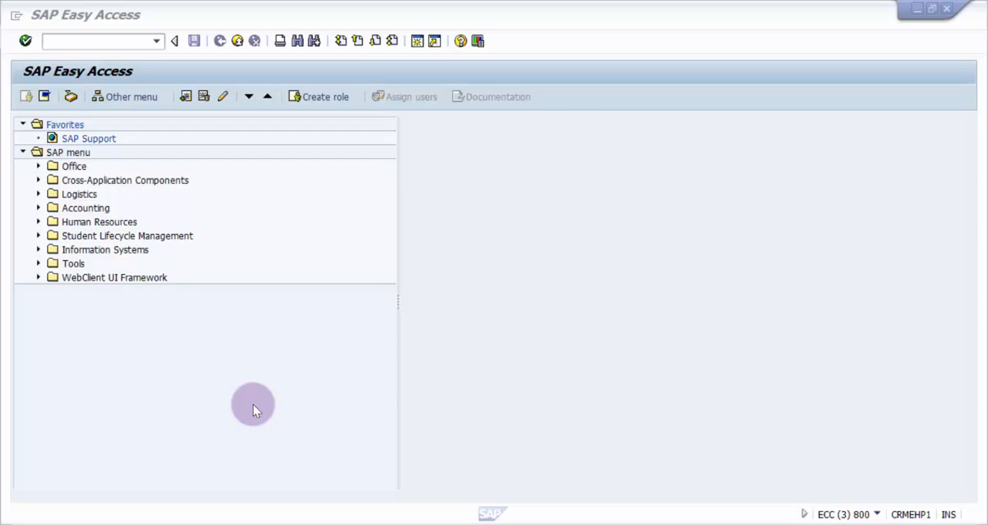
Run transaction SE16 for table EKPO to reach the General Table Display selection screen
{"action": "left_click", "coordinate": [93, 41]}
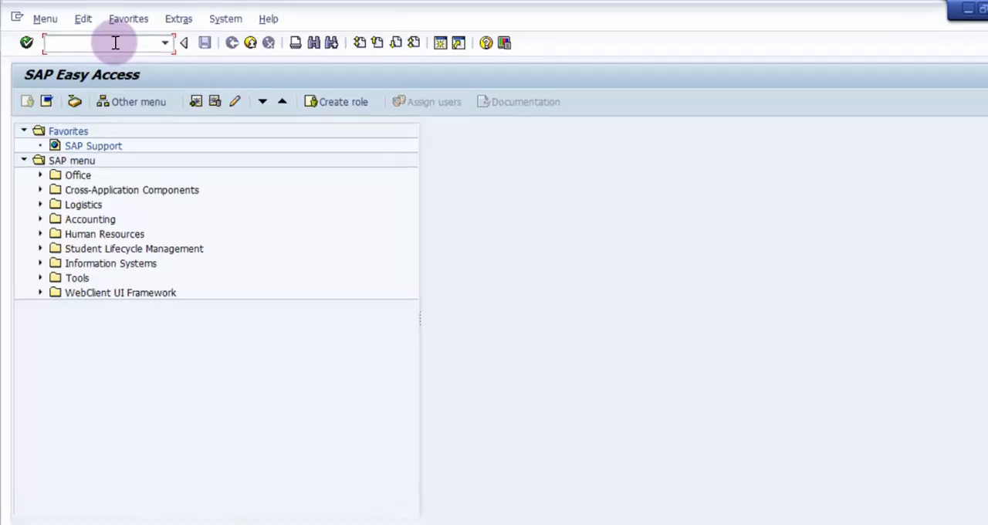
{"action": "type", "text": "SE1"}
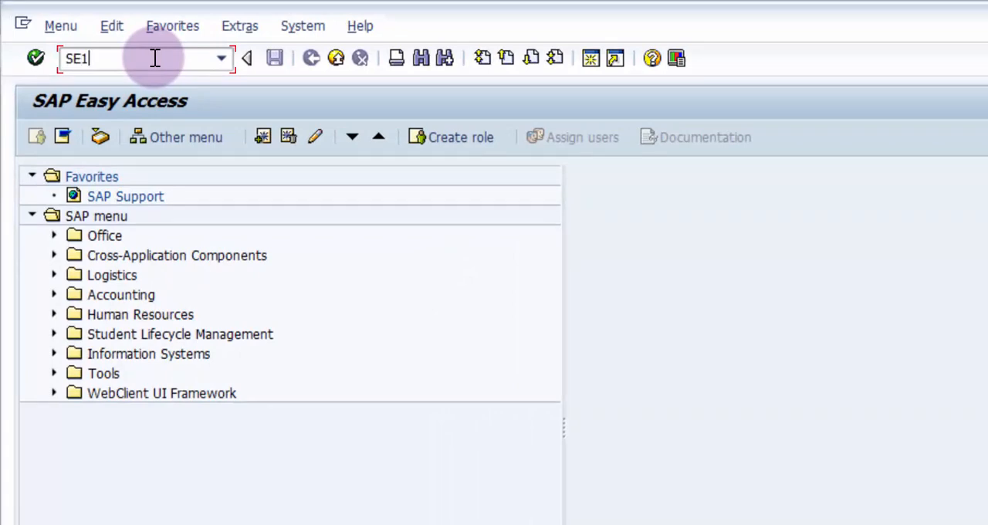
{"action": "key", "text": "Enter"}
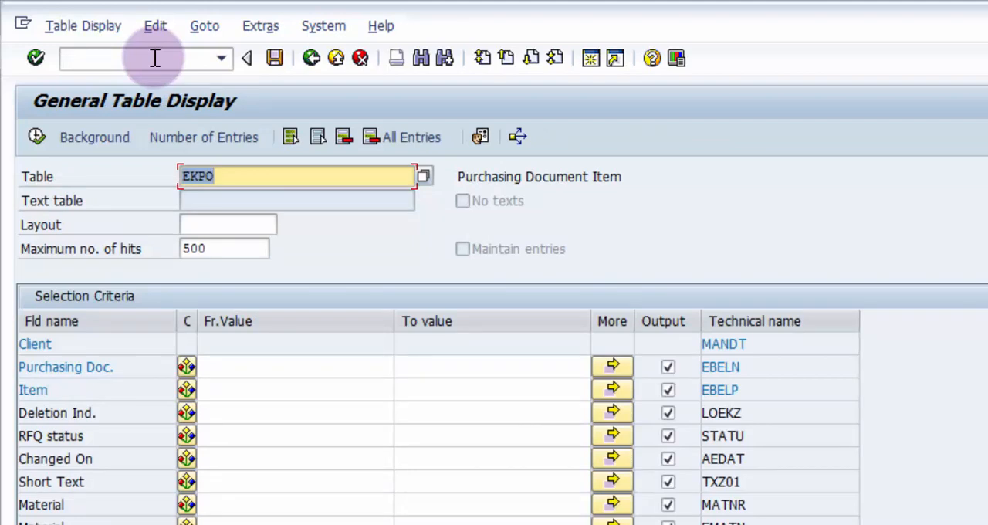
{"action": "mouse_move", "coordinate": [228, 260]}
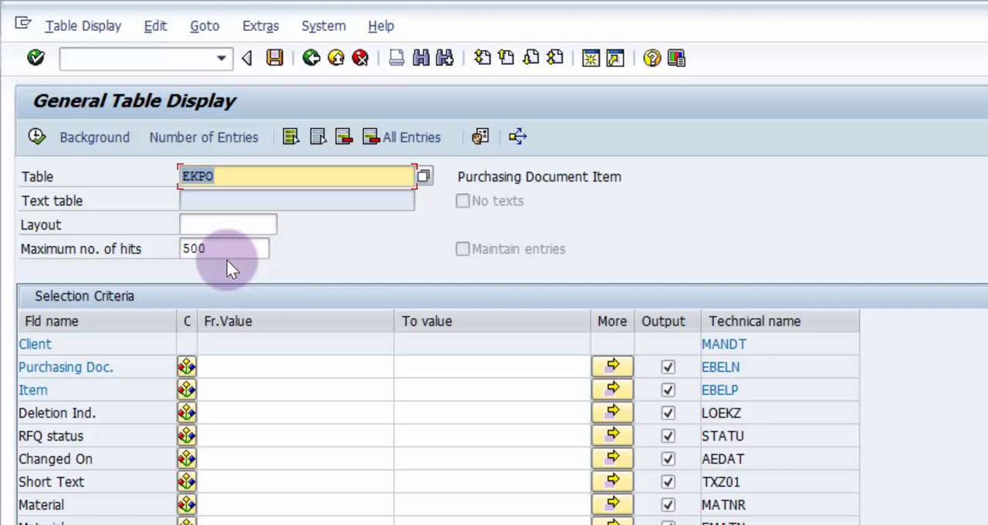
Limit the maximum number of hits to 5
{"action": "left_click", "coordinate": [224, 247]}
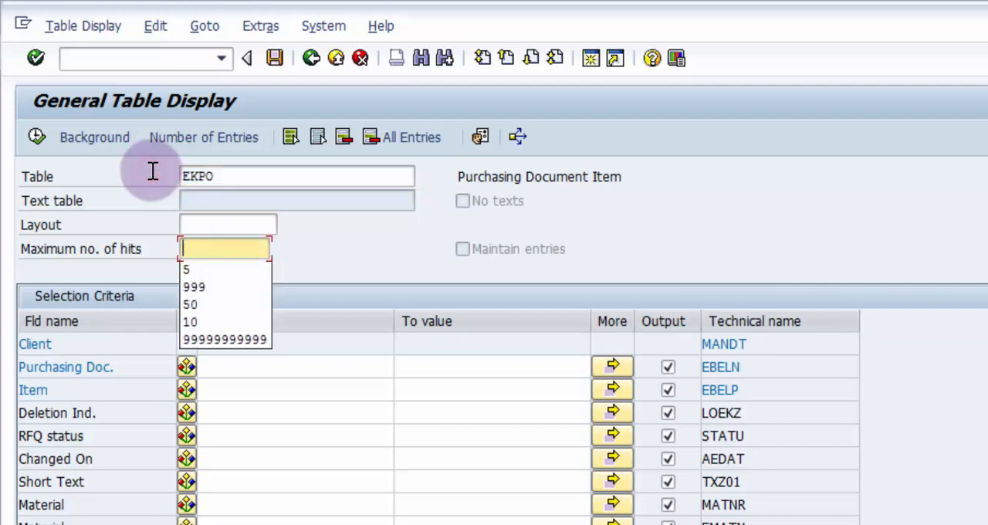
{"action": "left_click", "coordinate": [186, 269]}
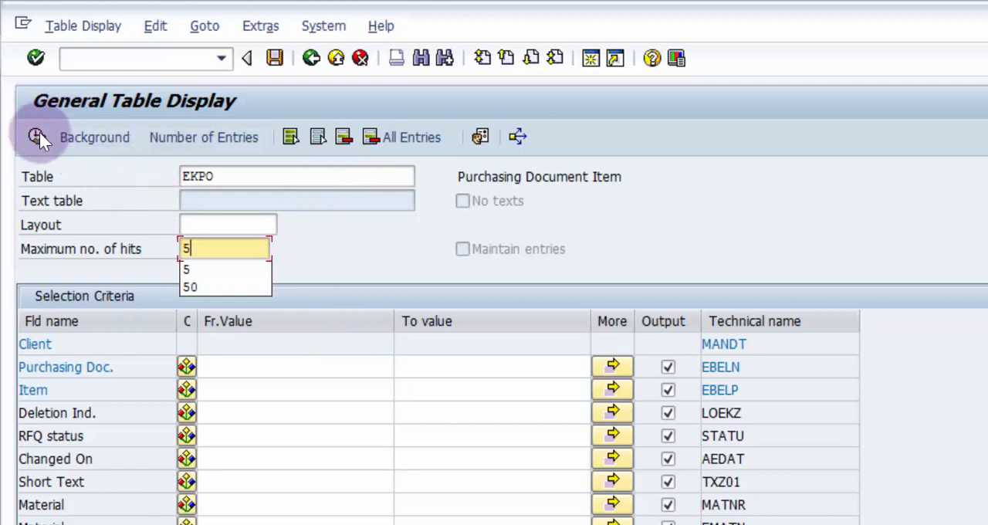
{"action": "mouse_move", "coordinate": [229, 269]}
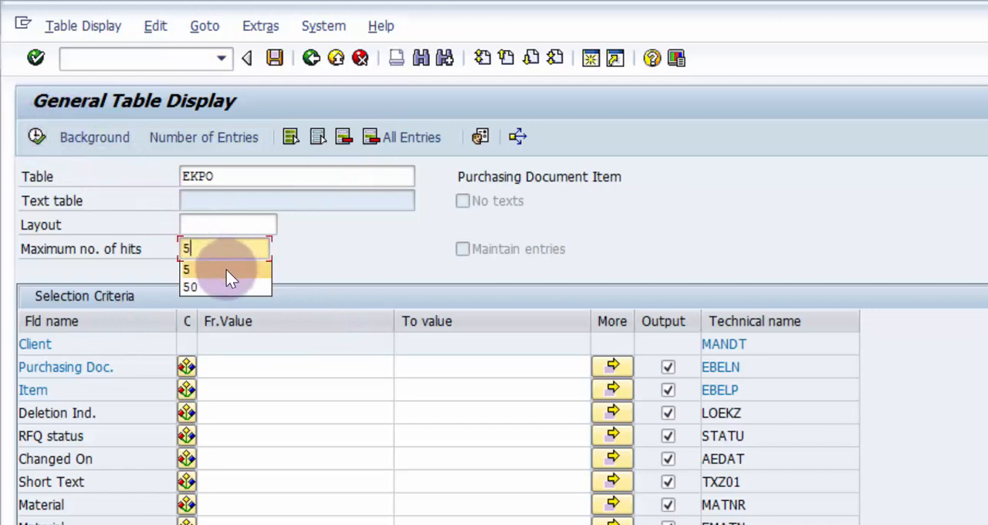
{"action": "left_click", "coordinate": [185, 268]}
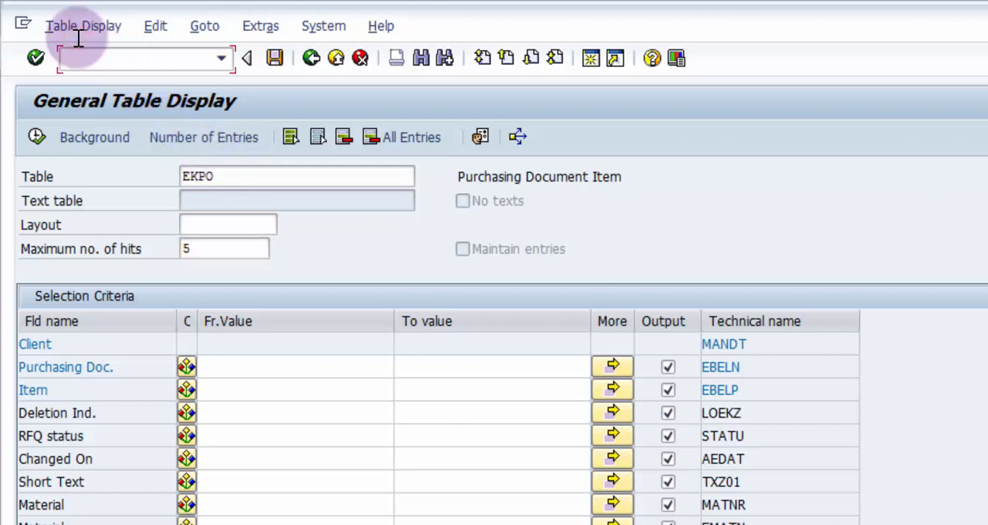
Enter the &SAP_EDIT code so the Performance Assistant confirms editing is activated
{"action": "type", "text": "&"}
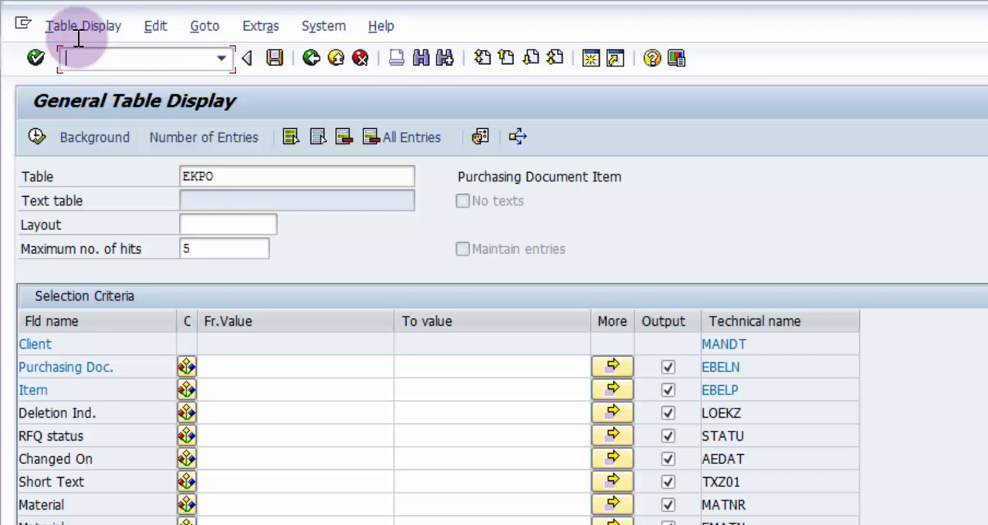
{"action": "type", "text": "&s"}
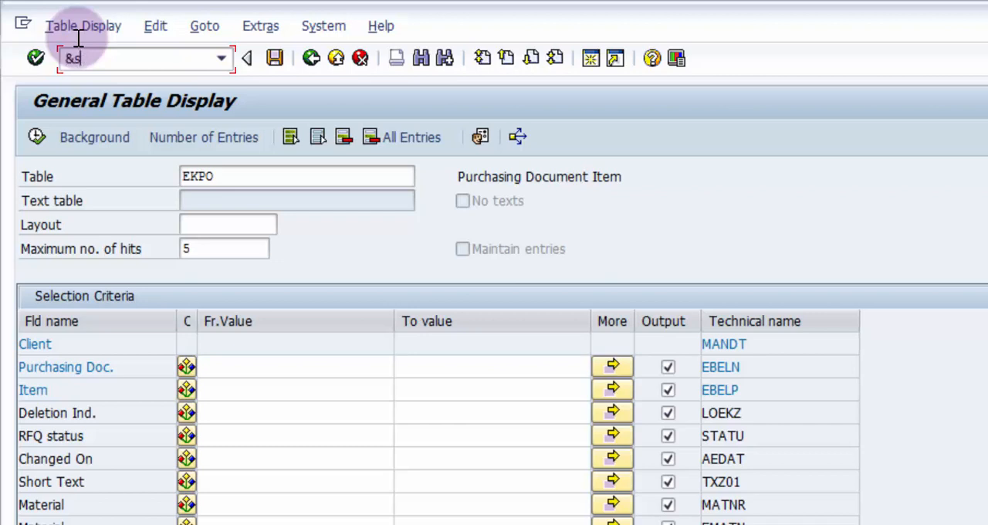
{"action": "type", "text": "A"}
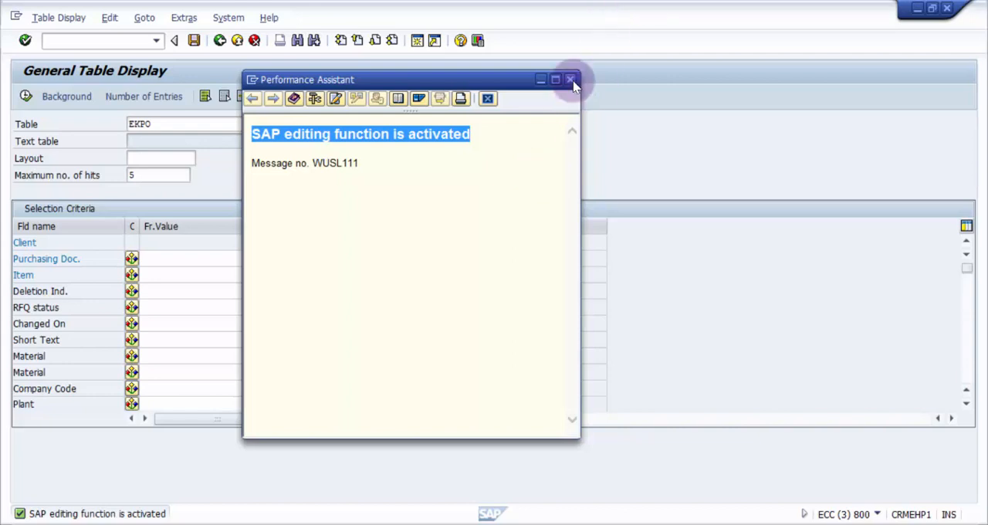
Dismiss the activation message and execute the query to list five editable EKPO entries
{"action": "left_click", "coordinate": [571, 78]}
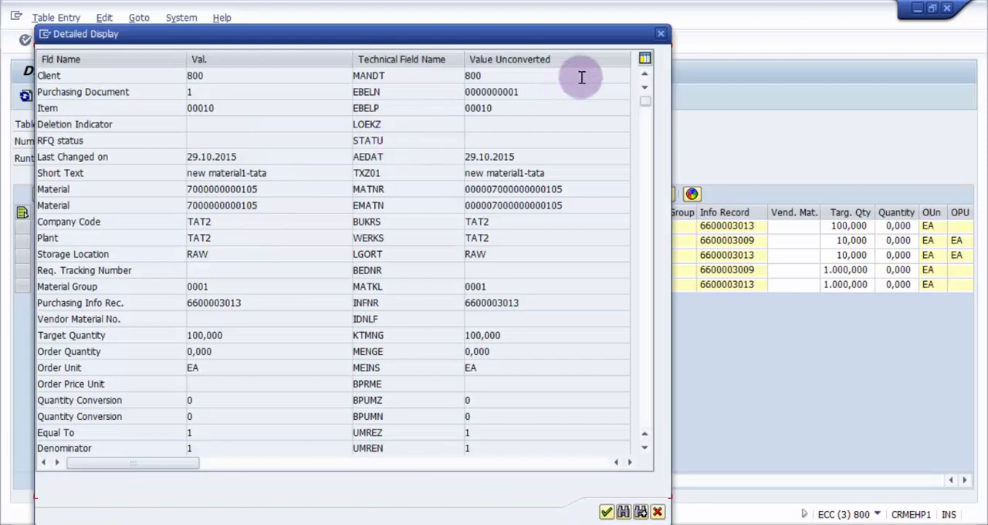
{"action": "left_click", "coordinate": [661, 34]}
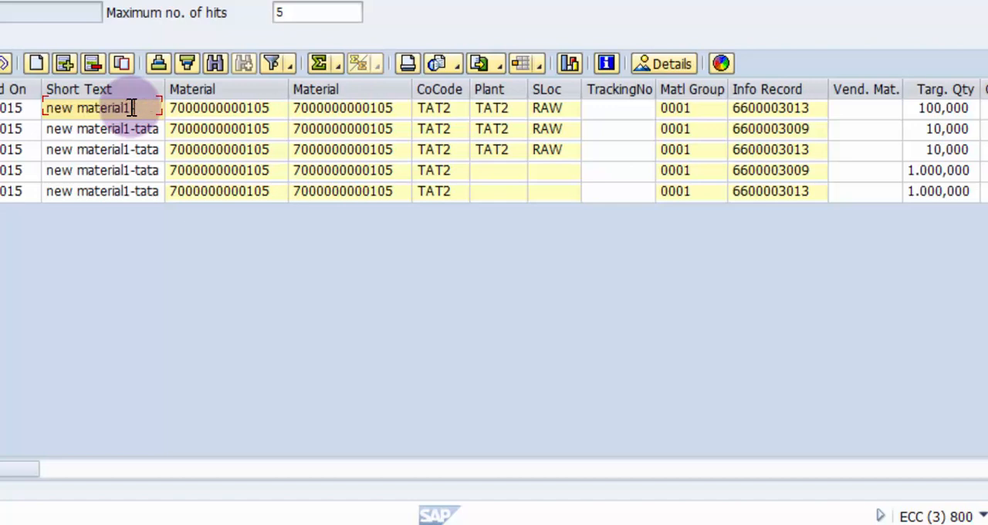
Append -tata to the first row's Short Text cell
{"action": "type", "text": "-tata"}
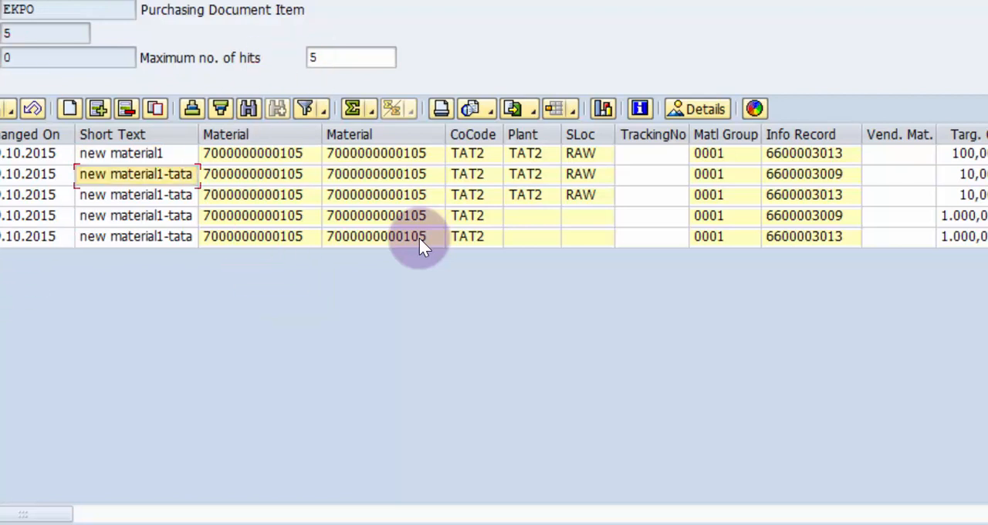
{"action": "mouse_move", "coordinate": [410, 236]}
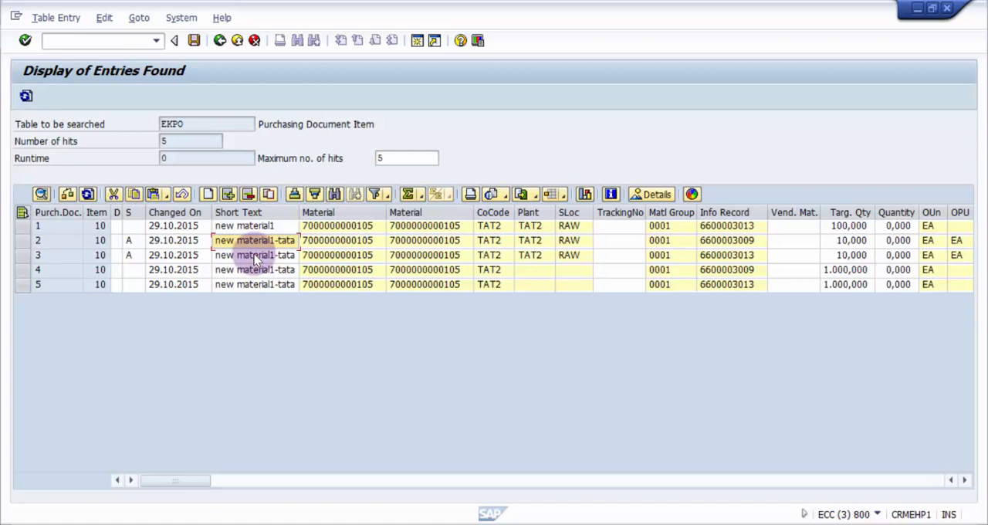
{"action": "mouse_move", "coordinate": [195, 41]}
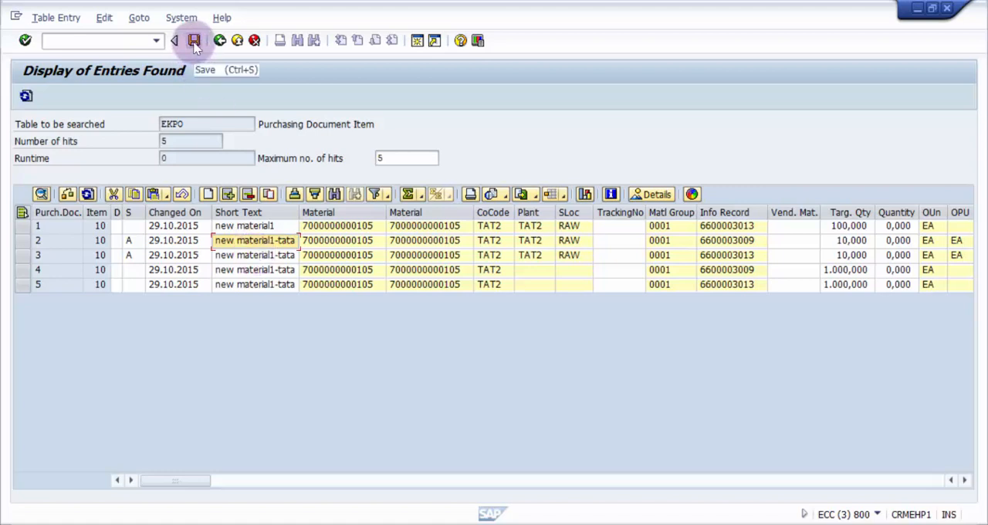
Save the short-text edit and confirm the Changes Made dialog reporting one changed row
{"action": "left_click", "coordinate": [194, 41]}
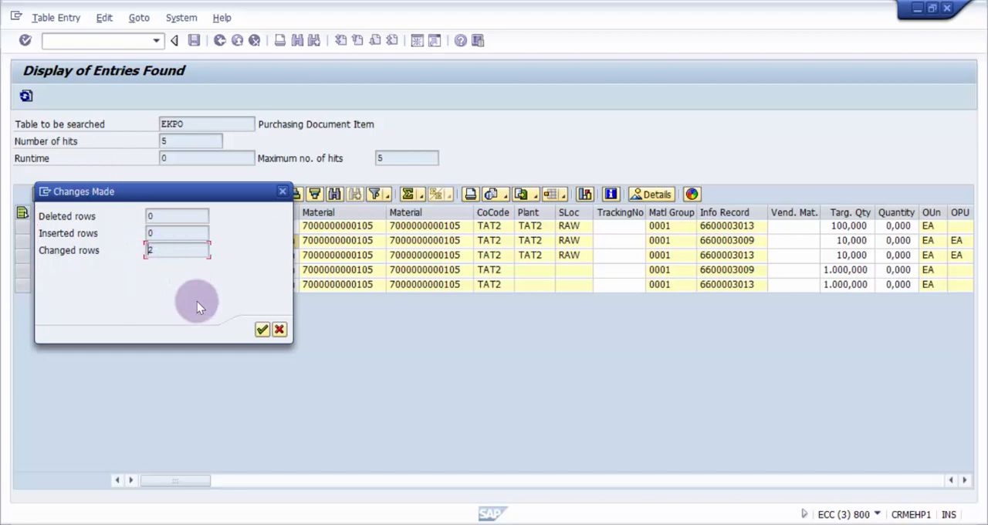
{"action": "left_click", "coordinate": [263, 330]}
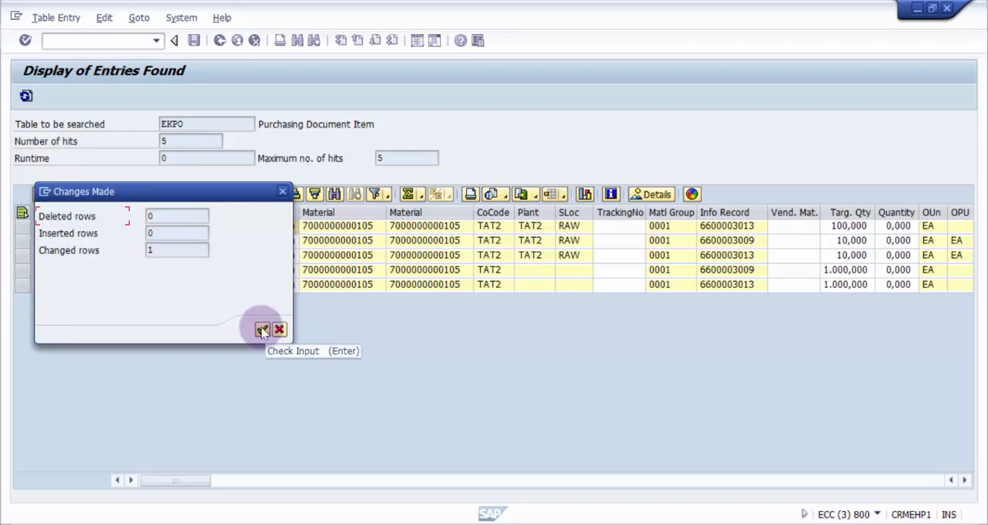
{"action": "left_click", "coordinate": [263, 330]}
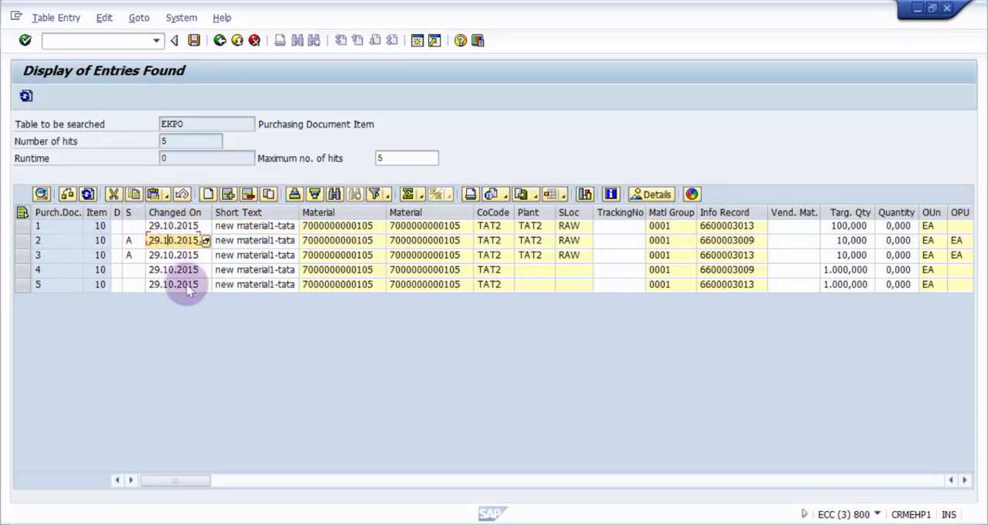
Set row 2's Changed On date to 29.09.2015, save, and close the one-changed-row summary
{"action": "type", "text": "29.09.2015"}
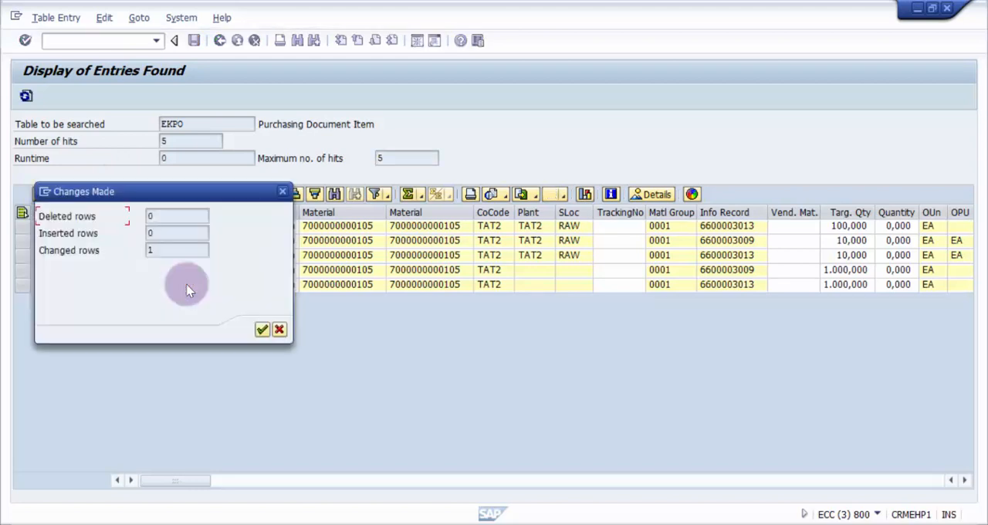
{"action": "left_click", "coordinate": [262, 330]}
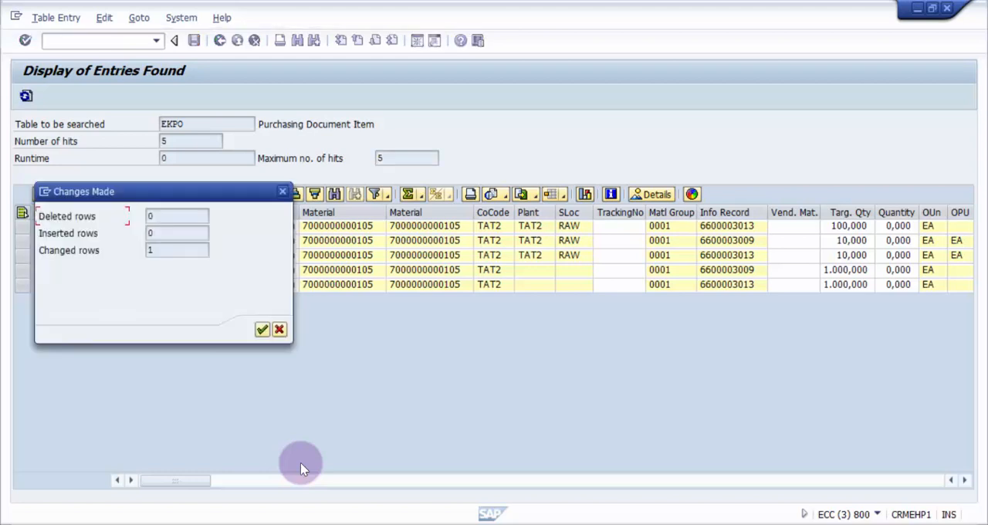
{"action": "left_click", "coordinate": [263, 330]}
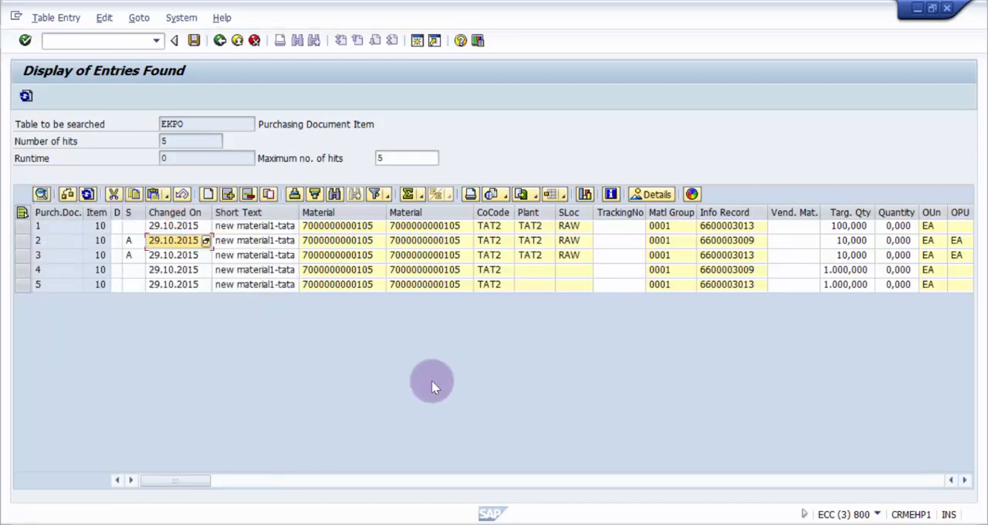